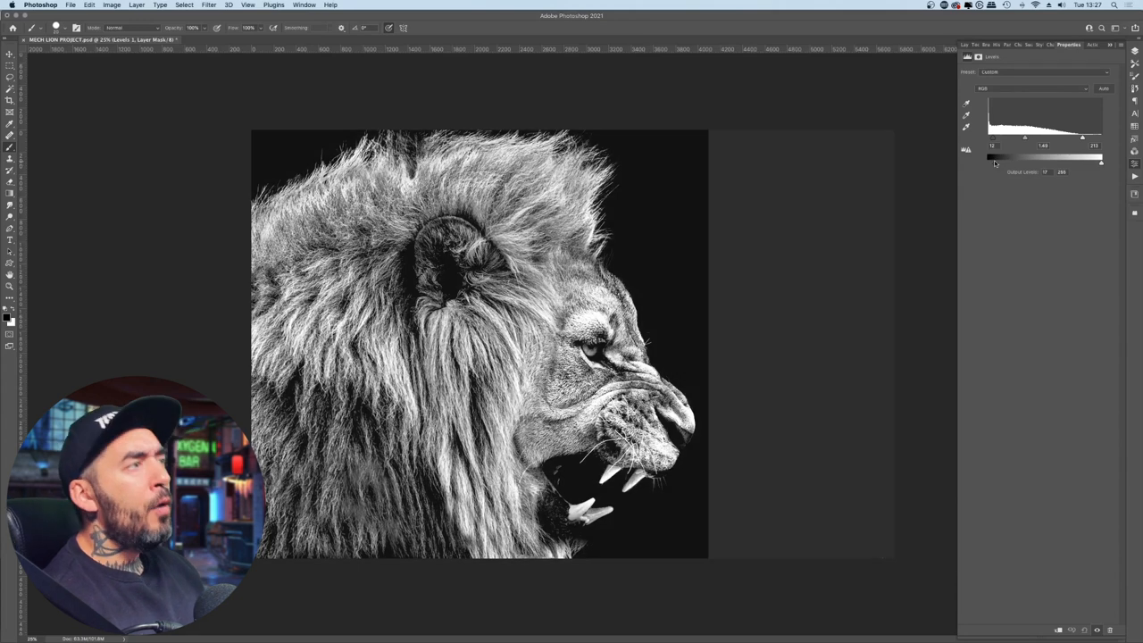
Try a levels tweak on the lion, undo it, and hide the mood board reference images.
{"action": "left_click_drag", "start_coordinate": [1023, 138], "coordinate": [1042, 145]}
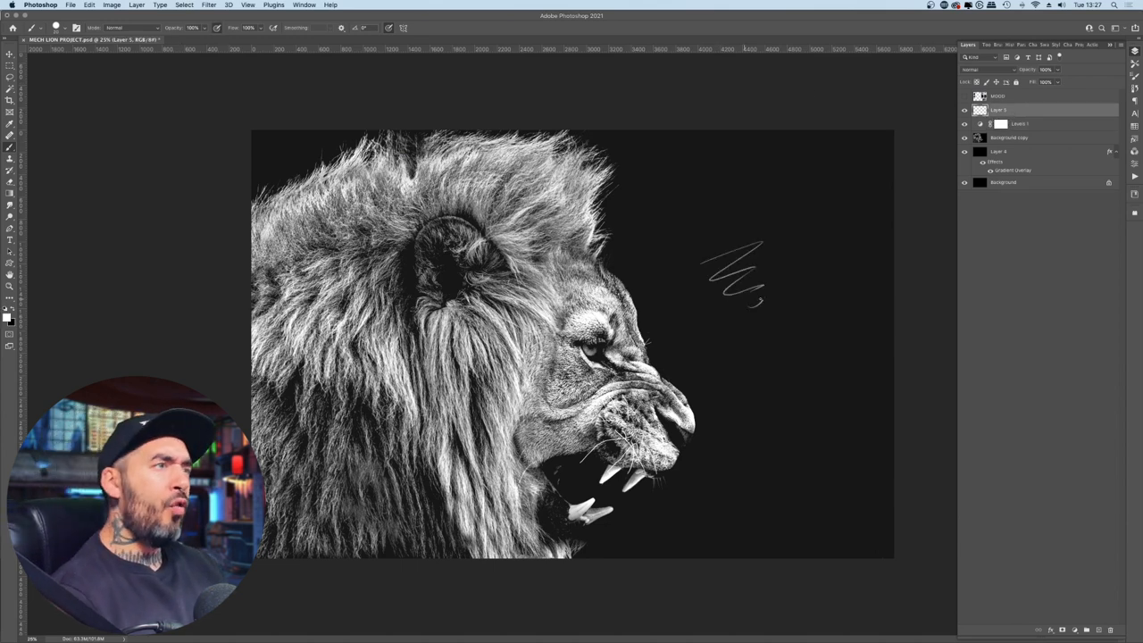
{"action": "key", "text": "cmd+z"}
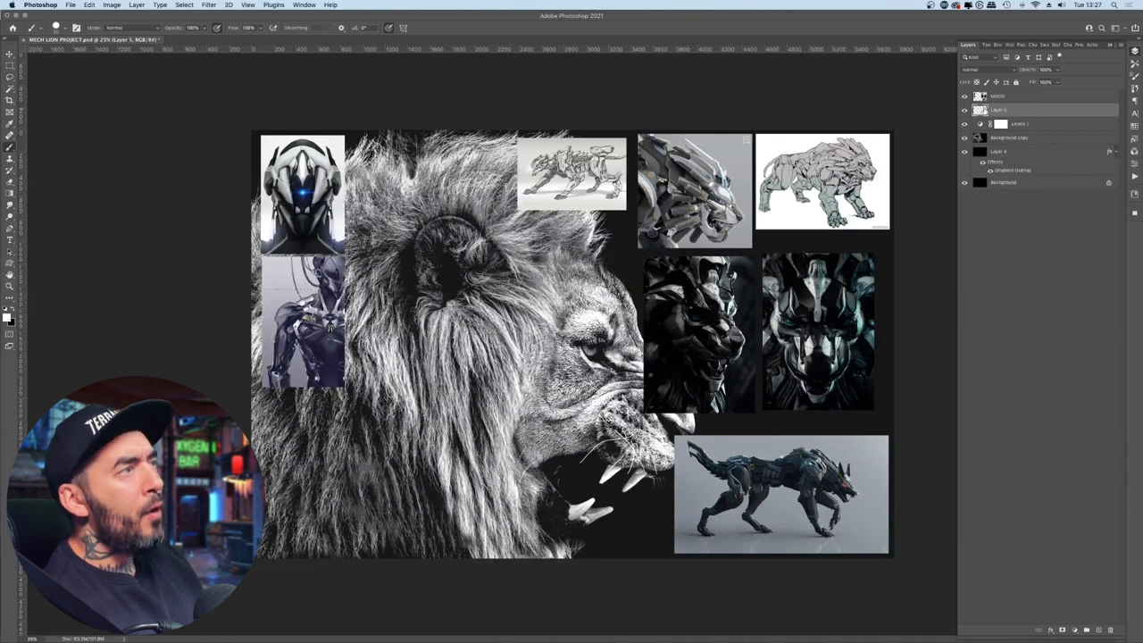
{"action": "left_click", "coordinate": [963, 96]}
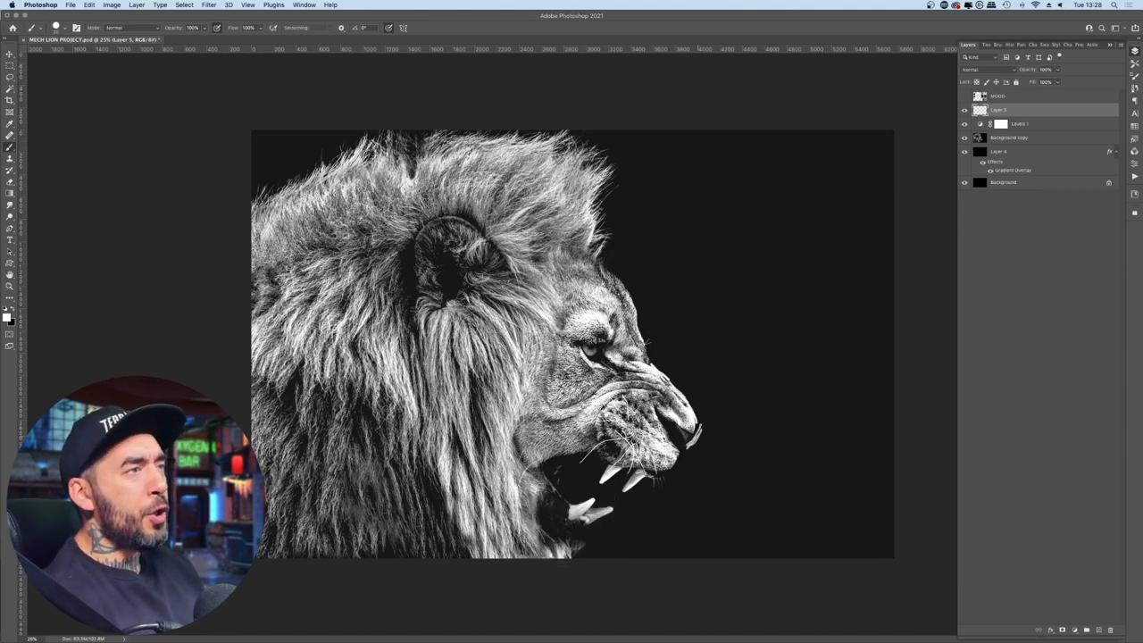
{"action": "left_click", "coordinate": [963, 137]}
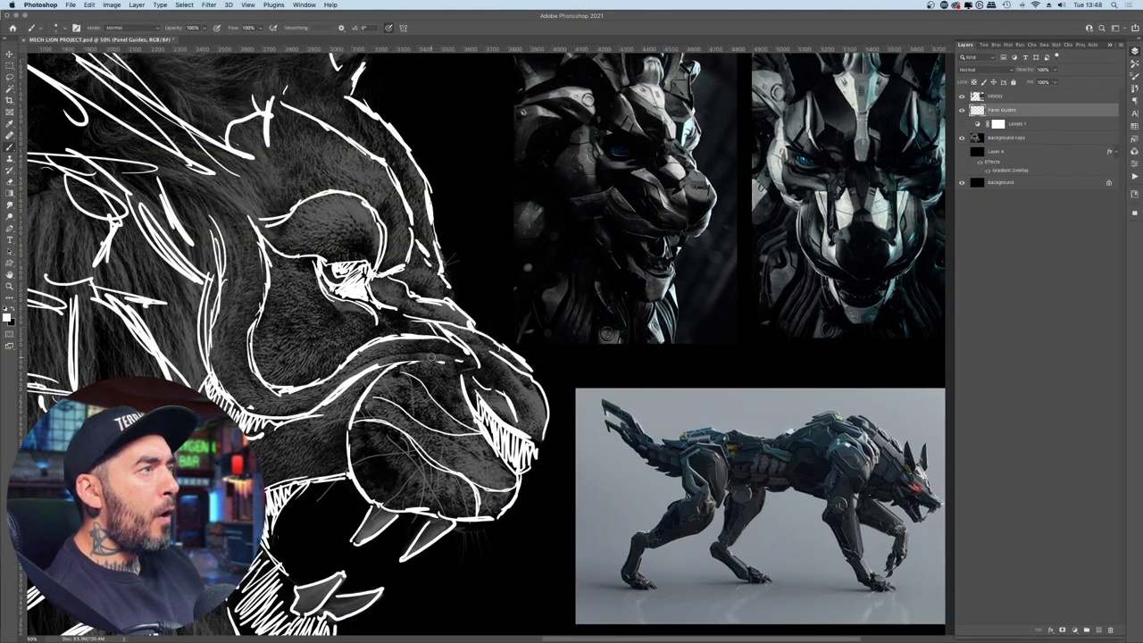
{"action": "left_click", "coordinate": [250, 39]}
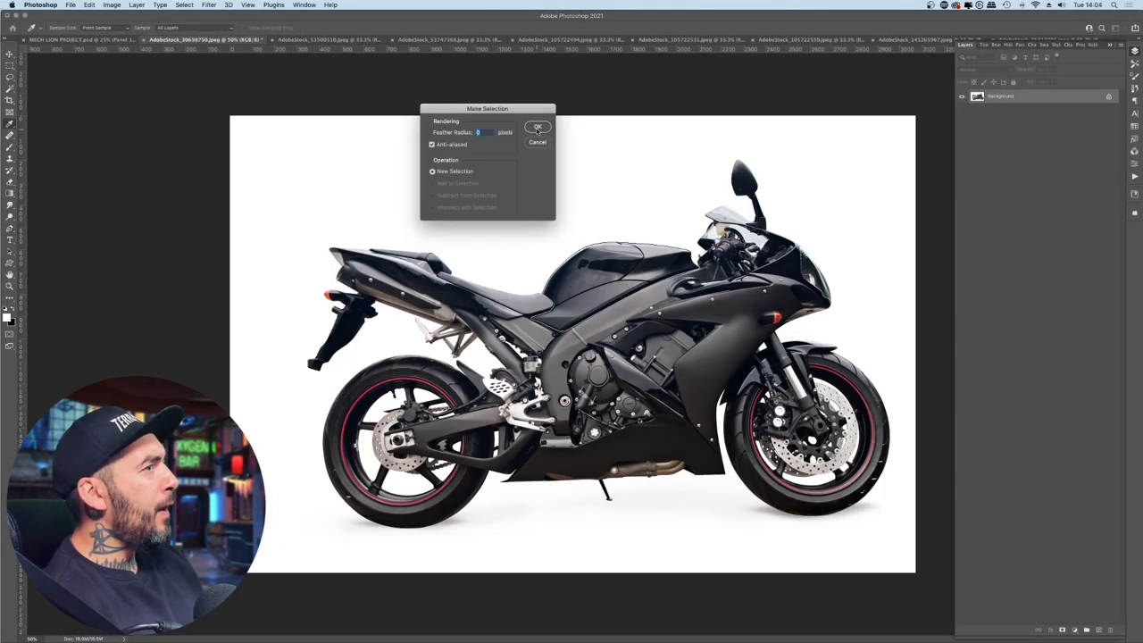
Turn the fairing outline into a selection, move the dark piece beside the white one, and name its layer.
{"action": "left_click", "coordinate": [537, 125]}
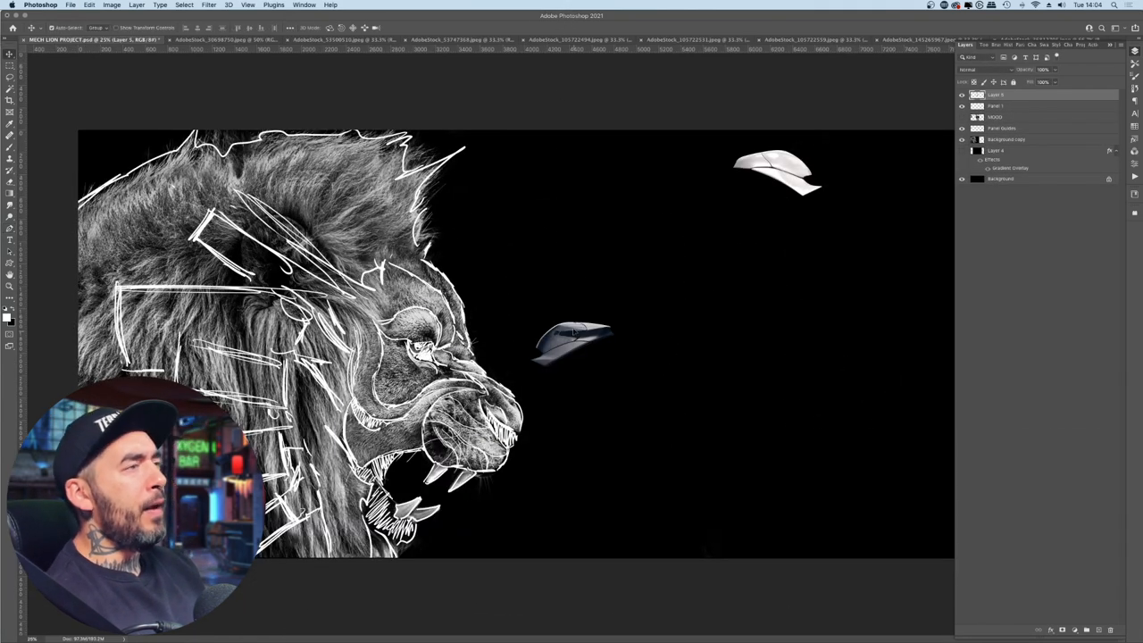
{"action": "left_click_drag", "start_coordinate": [572, 344], "coordinate": [665, 169]}
{"action": "type", "text": "Pan"}
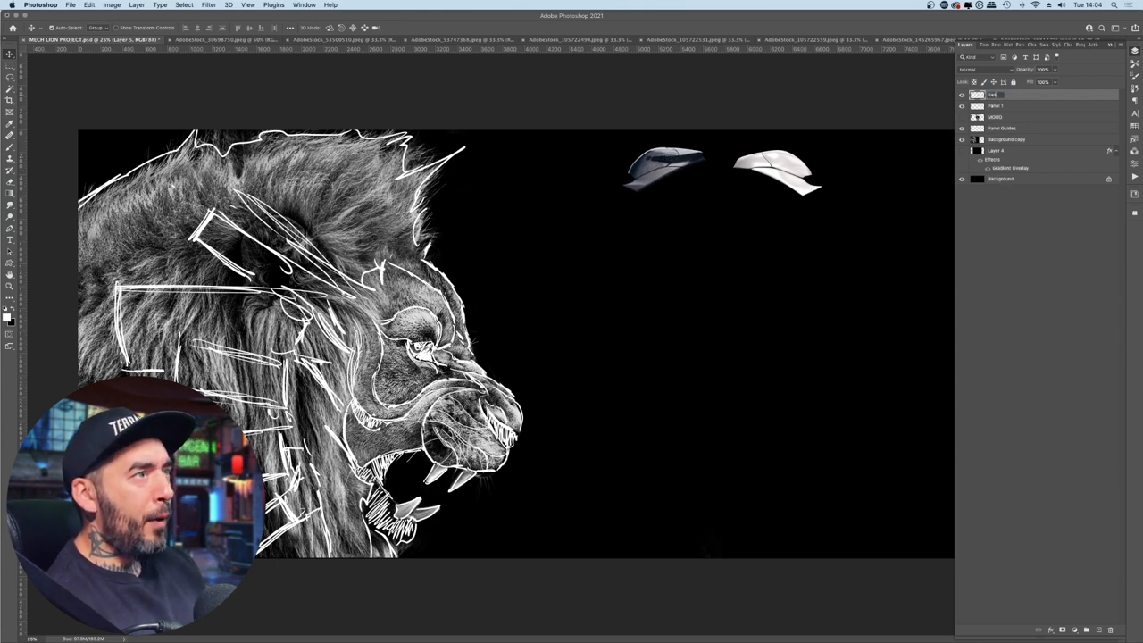
{"action": "left_click", "coordinate": [206, 43]}
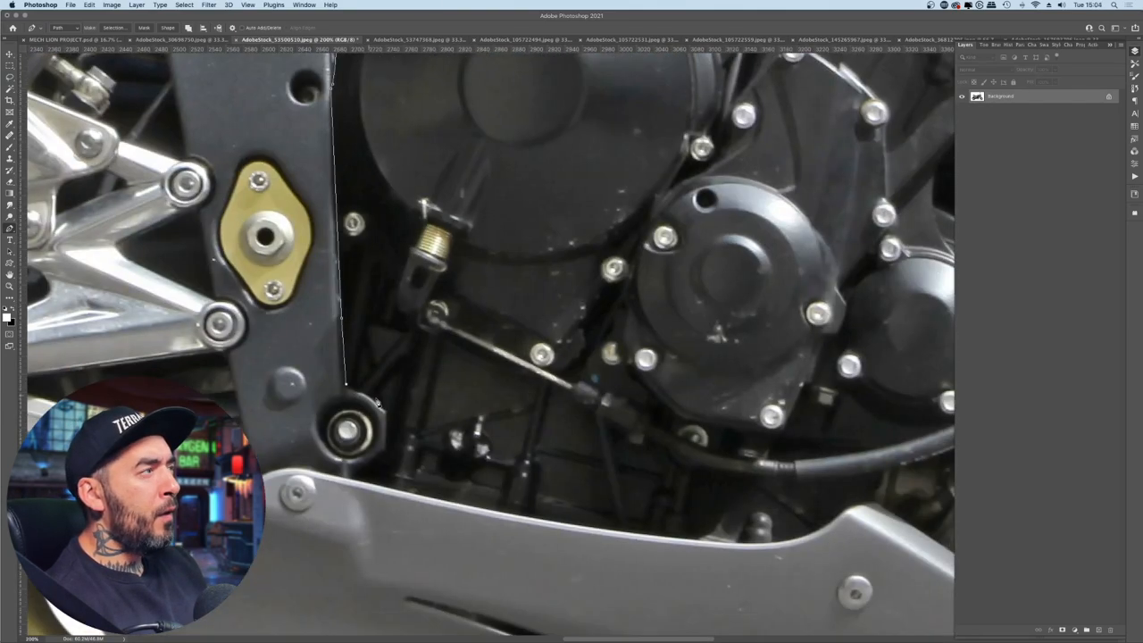
Outline the engine and seat parts, placing the engine layer below the fairings.
{"action": "left_click", "coordinate": [80, 43]}
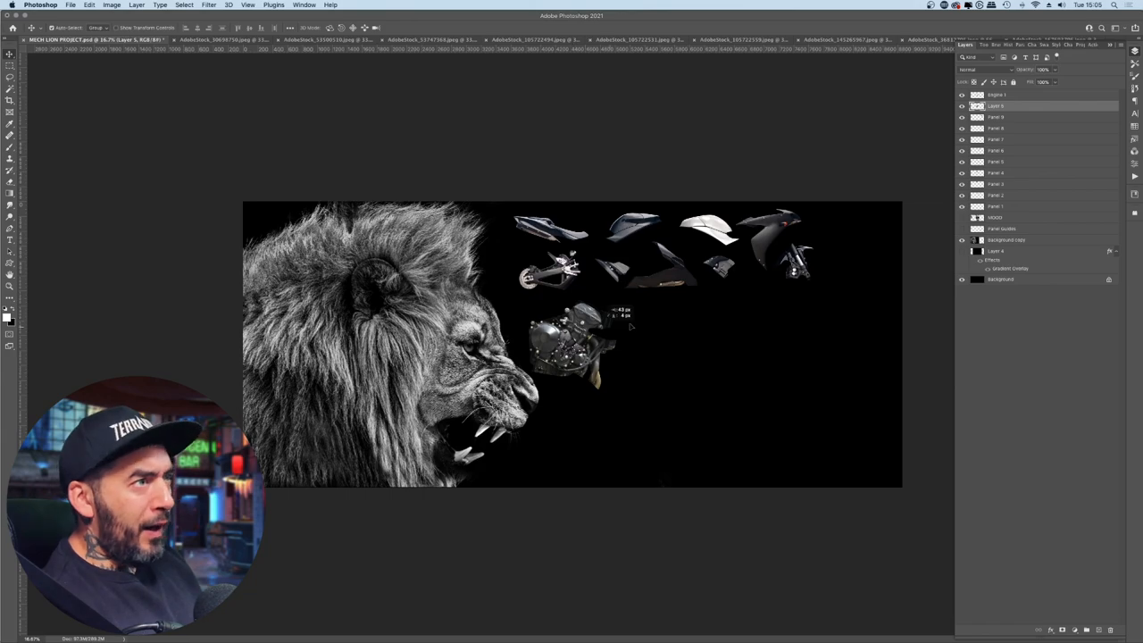
{"action": "left_click", "coordinate": [304, 43]}
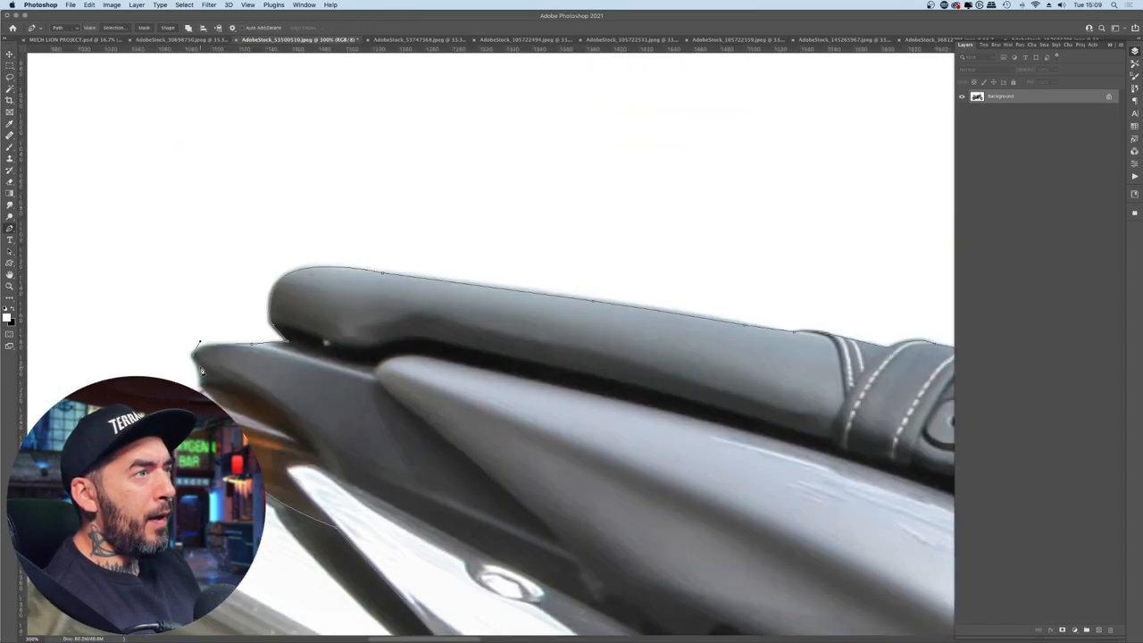
{"action": "left_click", "coordinate": [71, 43]}
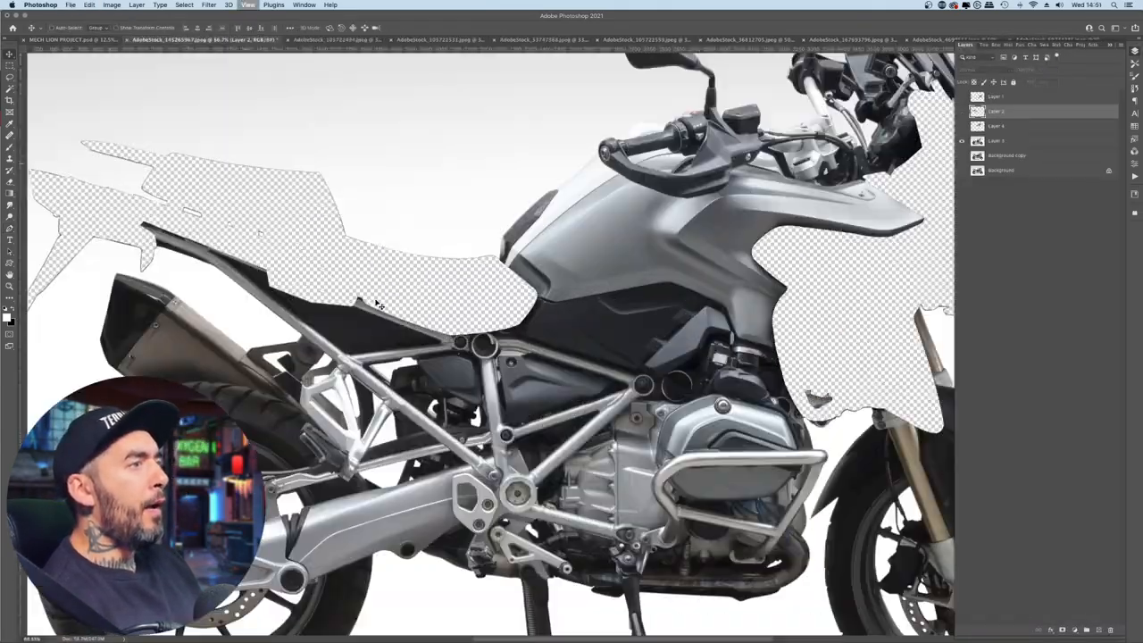
Rename a layer among the parts to the divider name --CONSTRUCT--.
{"action": "left_click", "coordinate": [70, 43]}
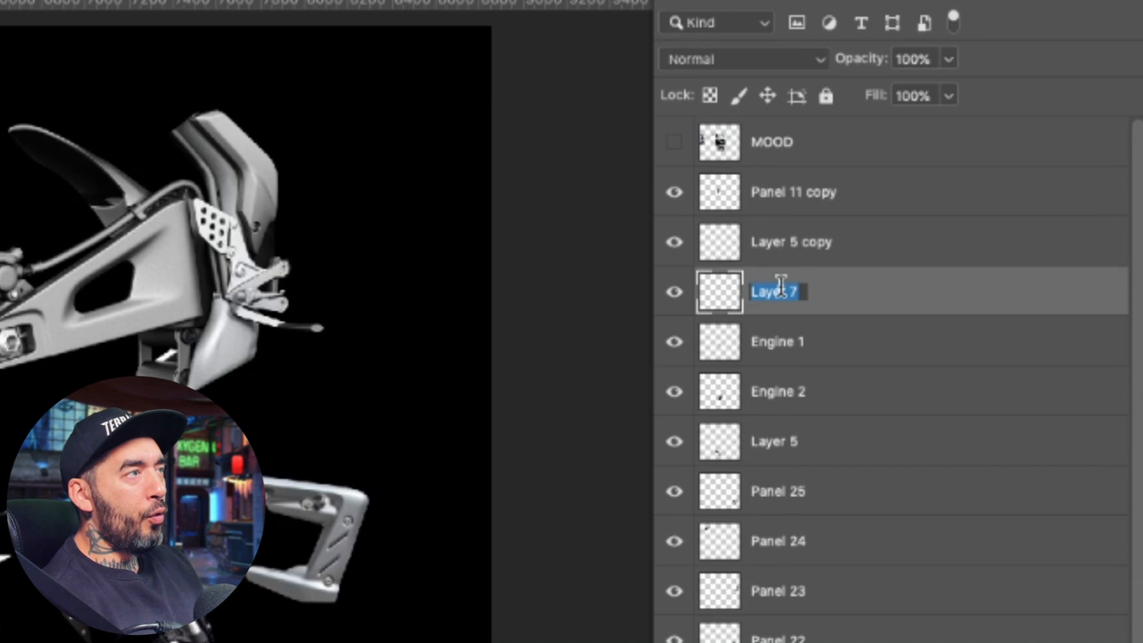
{"action": "type", "text": "--CONSTRUCT--"}
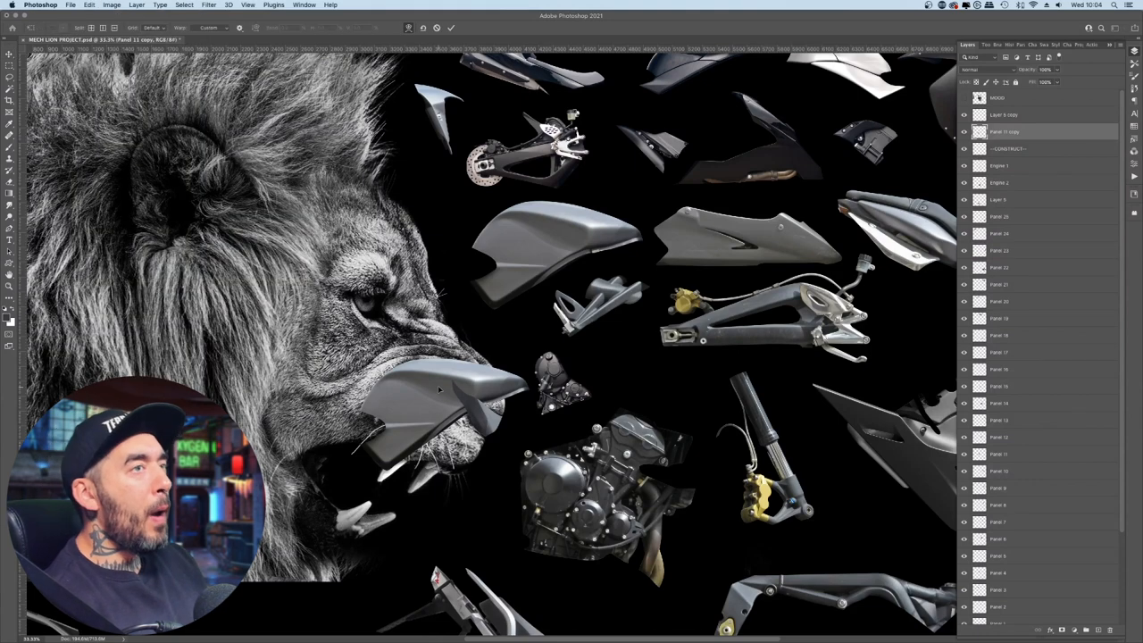
Warp the grey fairing piece so it bends along the lion's snout.
{"action": "left_click", "coordinate": [432, 402]}
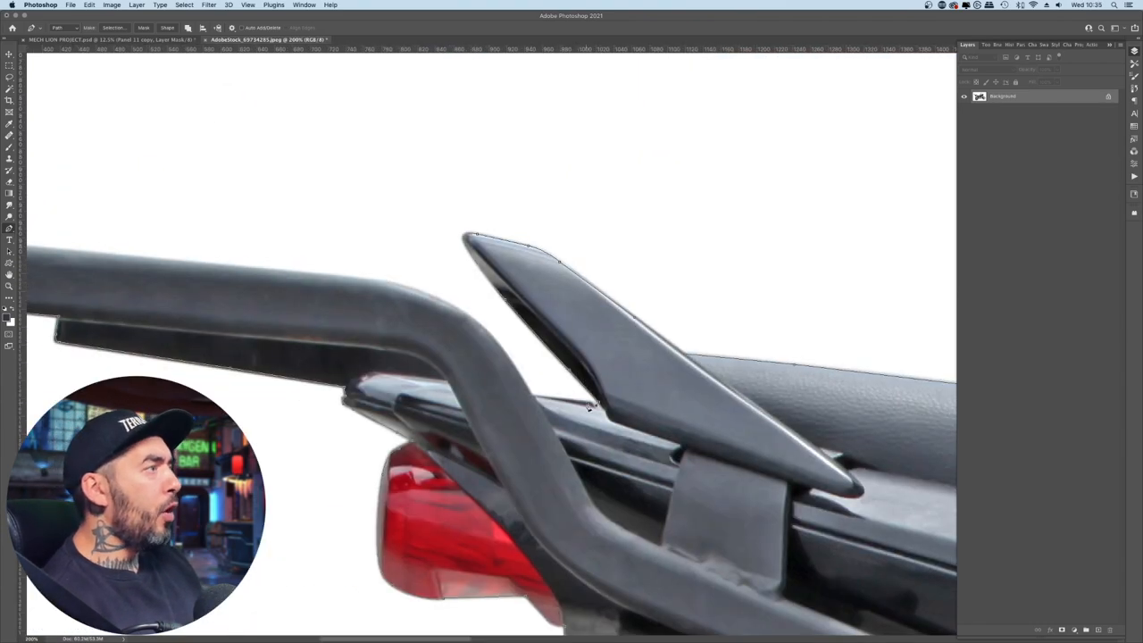
Outline the rear rack part and select one of the motorcycle part layers.
{"action": "left_click", "coordinate": [75, 42]}
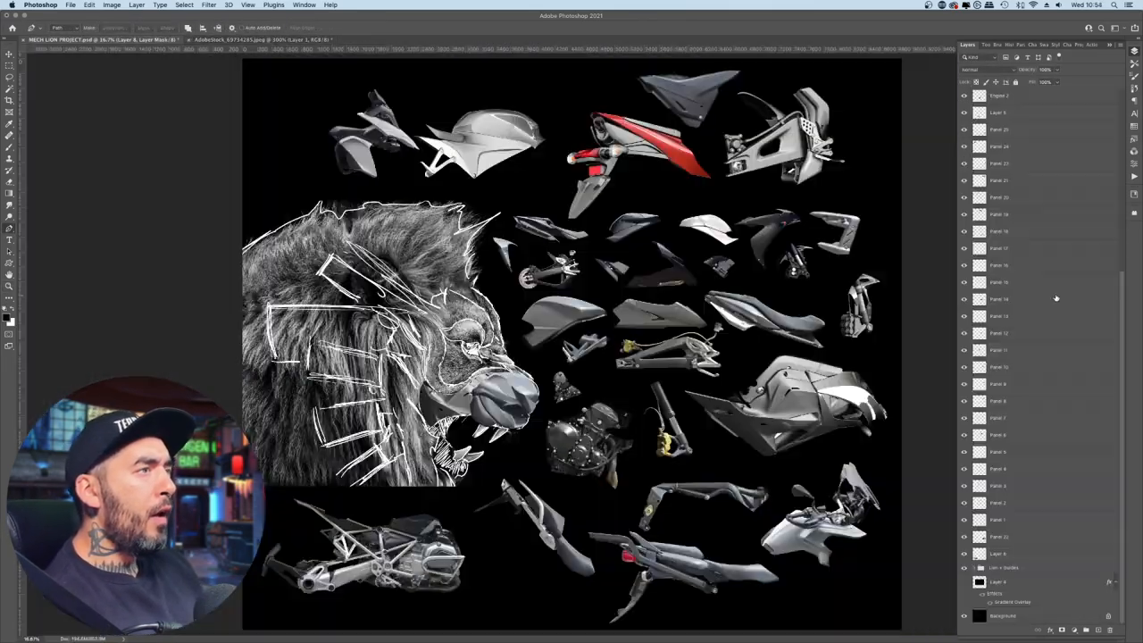
{"action": "left_click", "coordinate": [263, 40]}
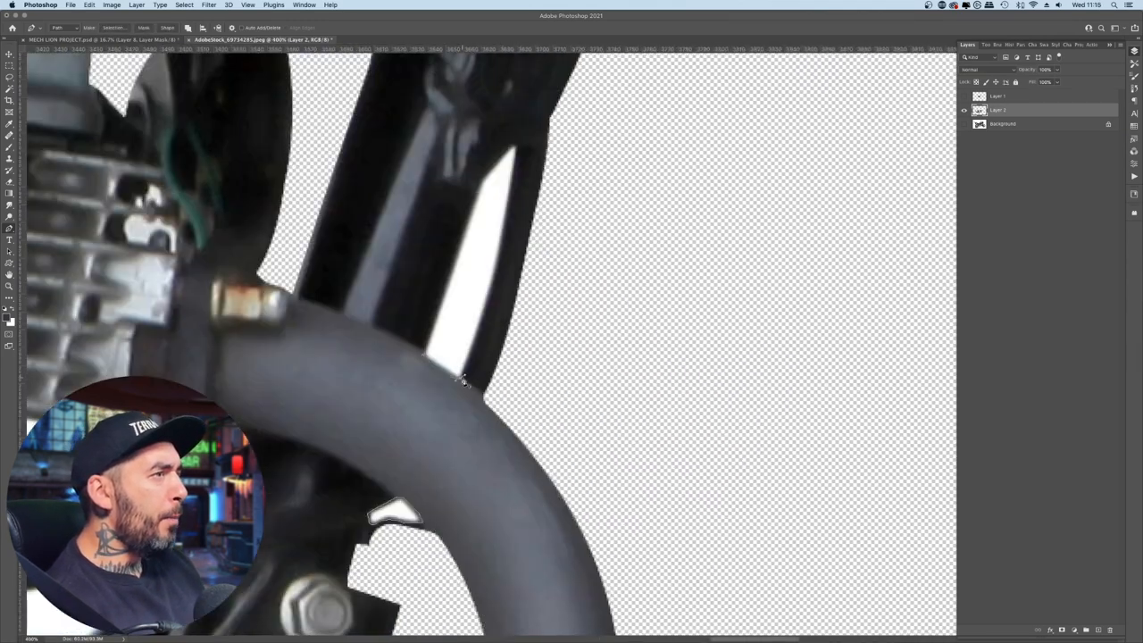
Place a Pen point along the motorcycle part's edge.
{"action": "left_click", "coordinate": [94, 39]}
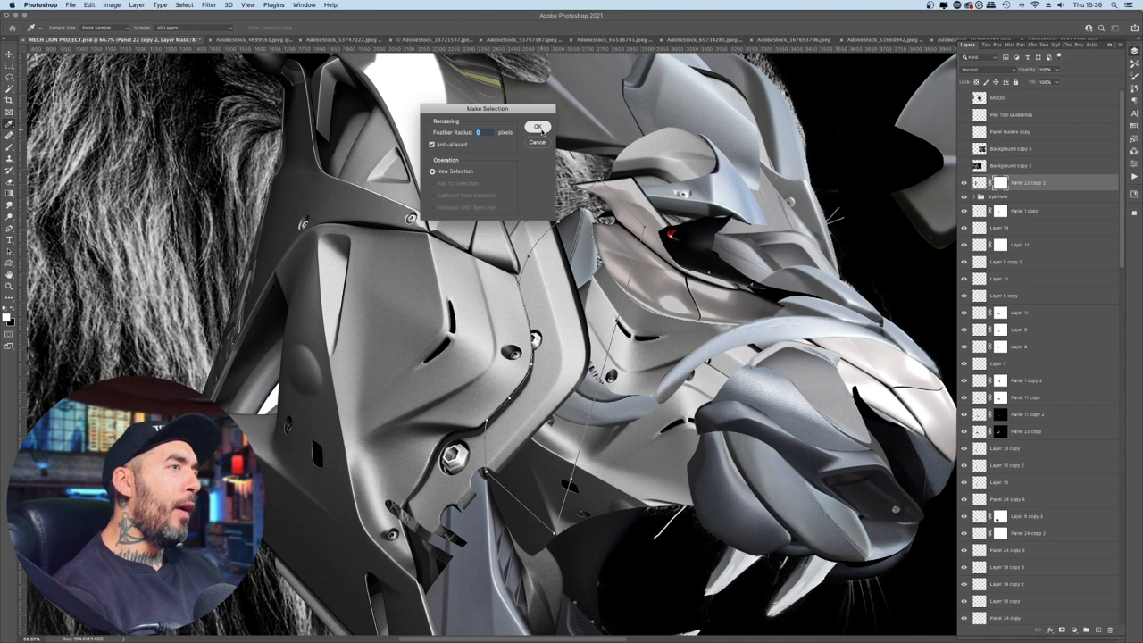
Confirm Make Selection from the traced path with a 0 px feather radius.
{"action": "left_click", "coordinate": [538, 128]}
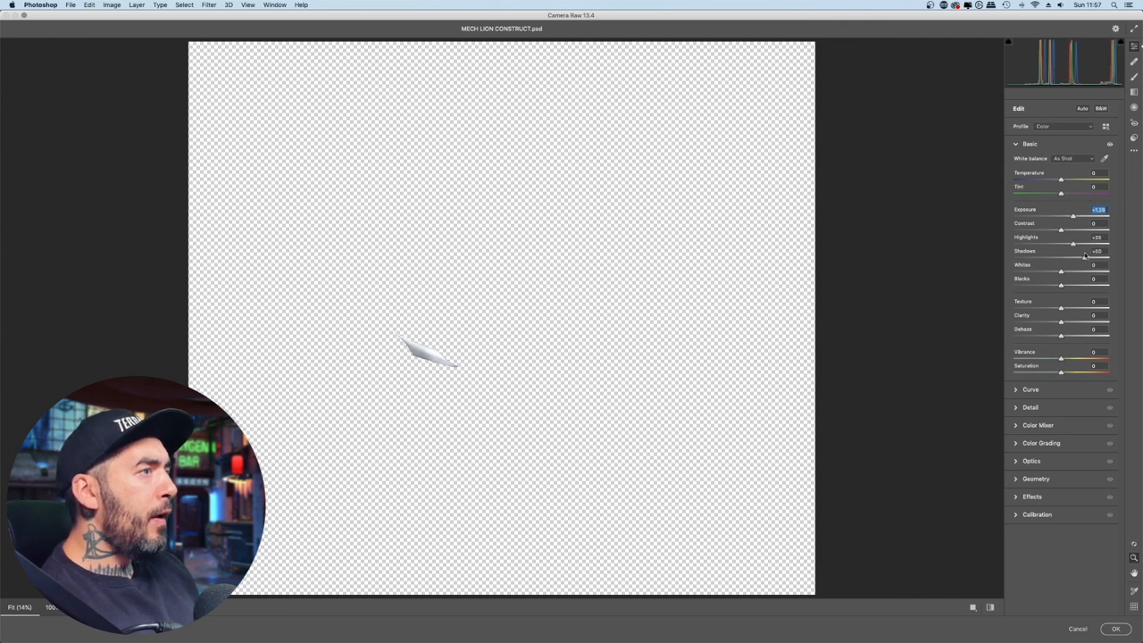
Lower the panel piece's Shadows to about -10 in Camera Raw and apply.
{"action": "left_click_drag", "start_coordinate": [1083, 257], "coordinate": [1053, 257]}
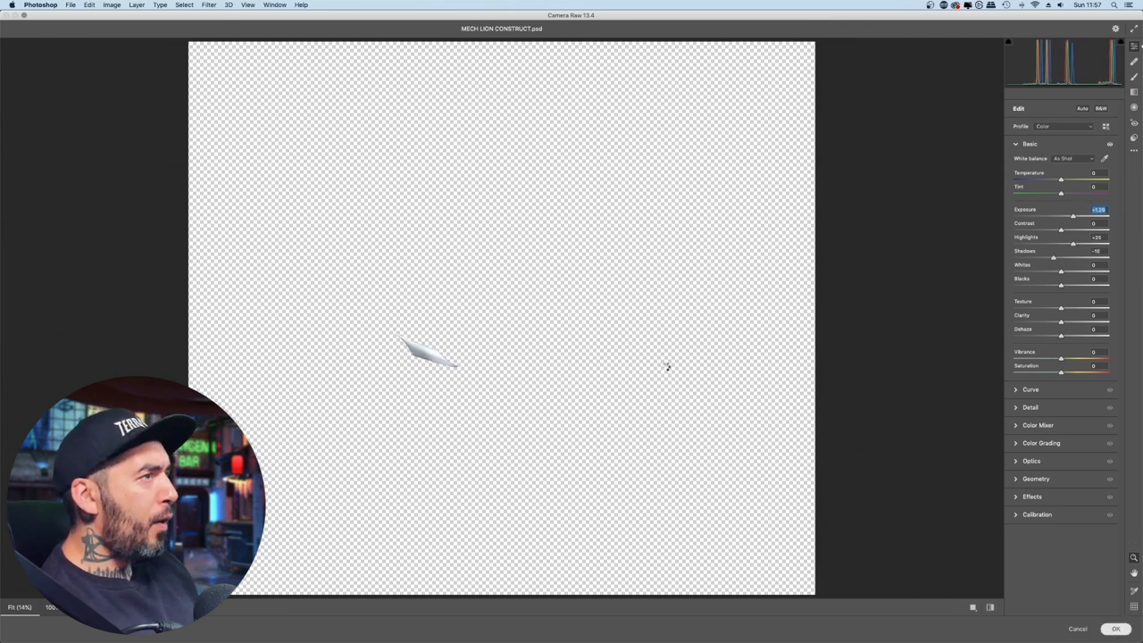
{"action": "left_click", "coordinate": [1113, 629]}
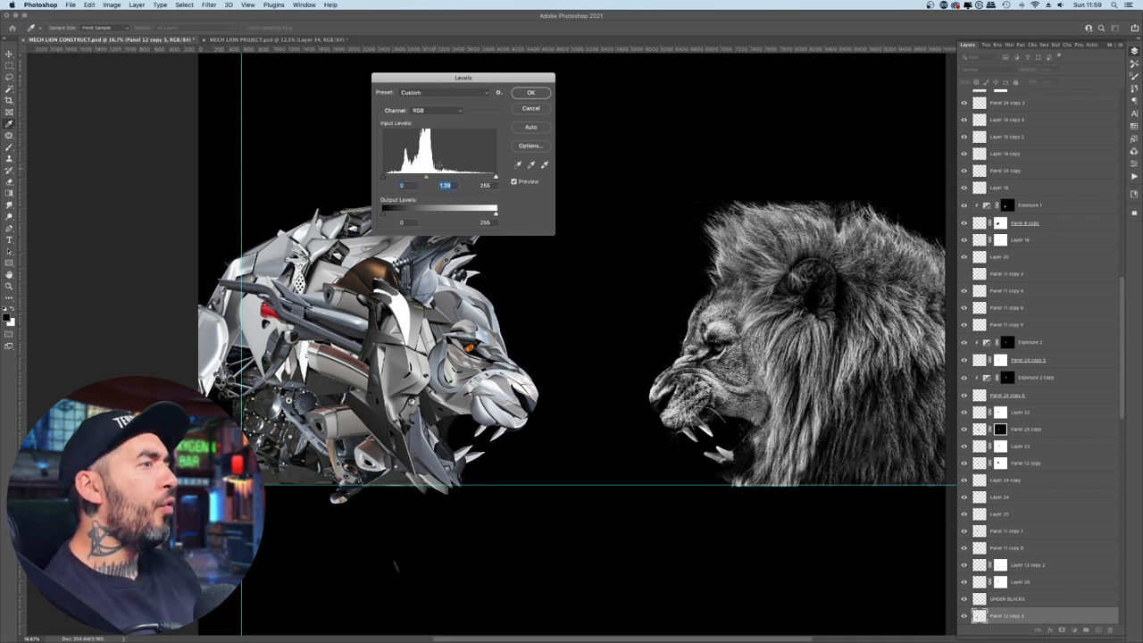
{"action": "mouse_move", "coordinate": [538, 92]}
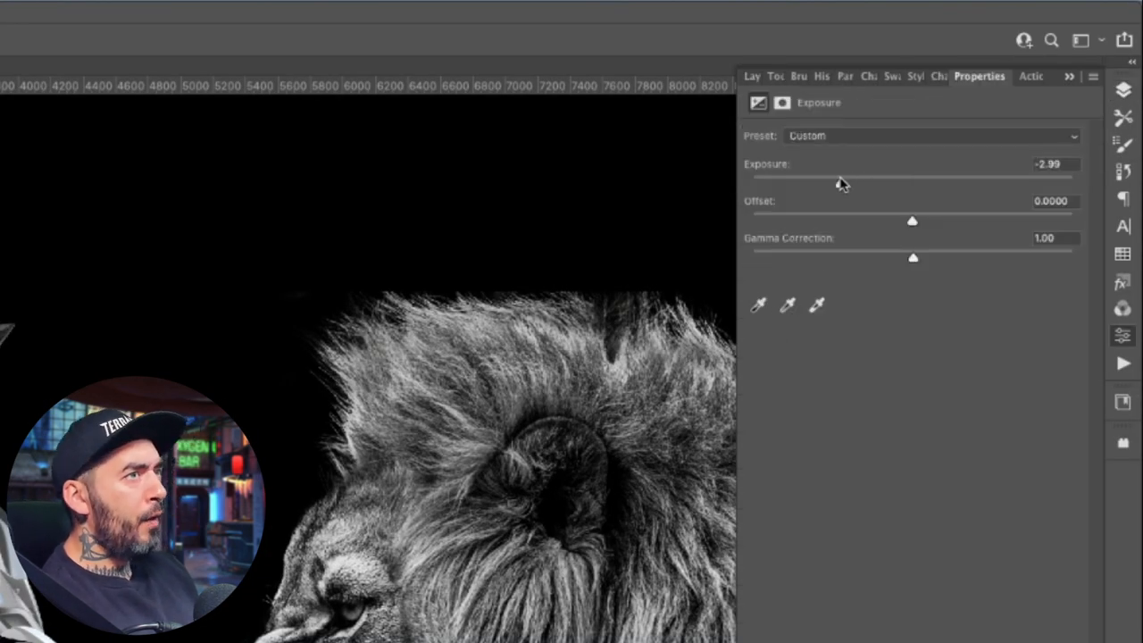
Drop Exposure to about -2.99 on the masked part, then select another part layer.
{"action": "left_click_drag", "start_coordinate": [839, 176], "coordinate": [817, 176]}
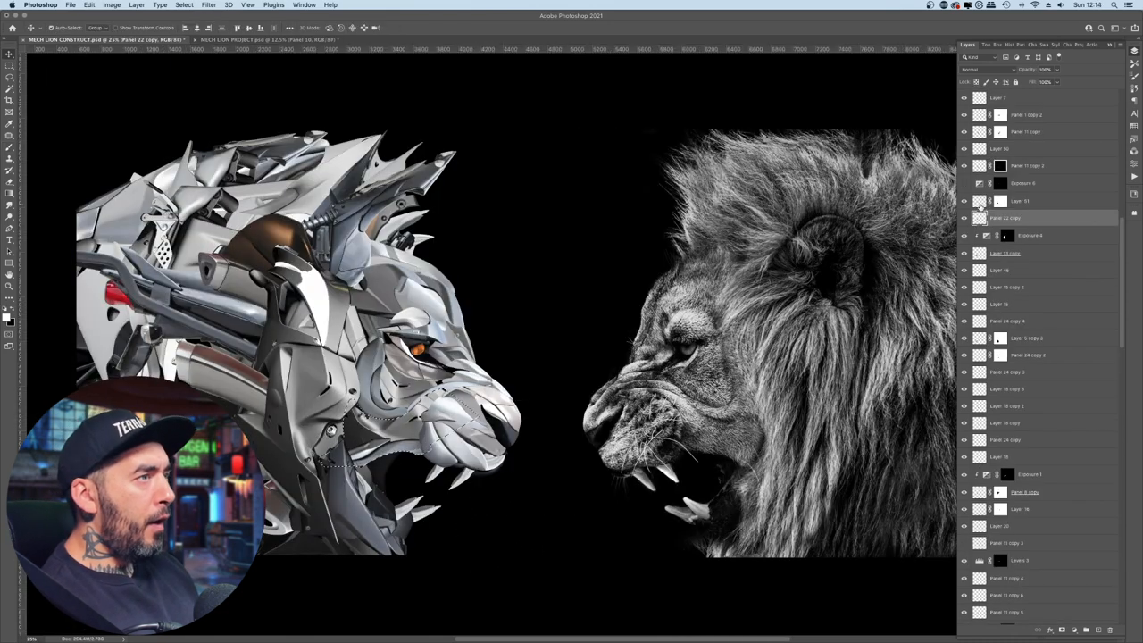
{"action": "left_click", "coordinate": [1026, 183]}
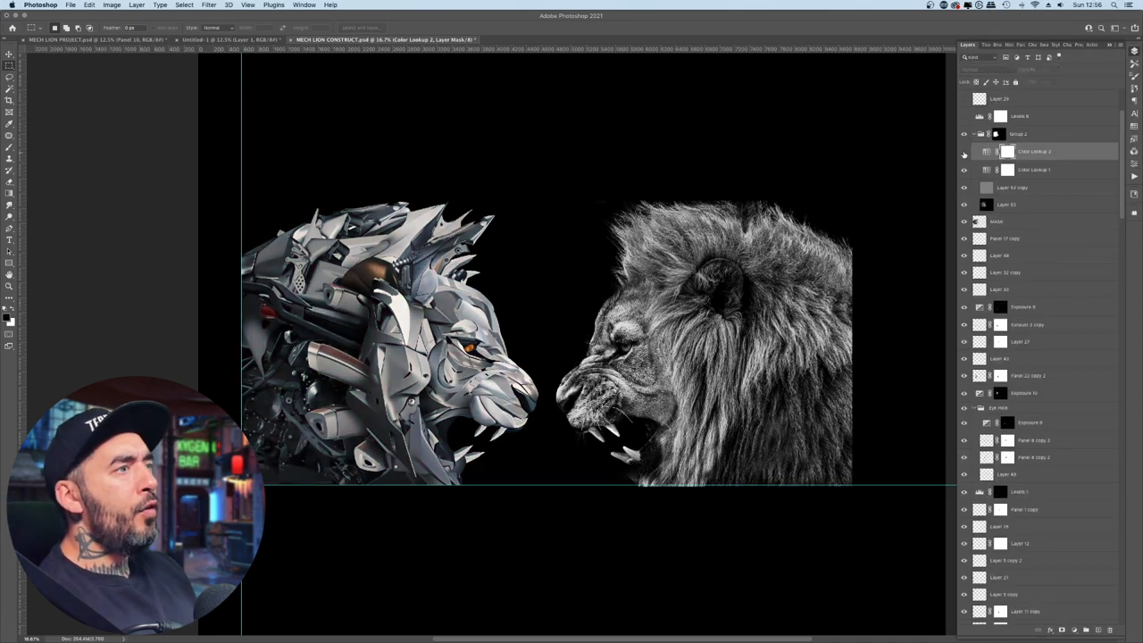
Set the Color Lookup layer to Luminosity blend mode and choose a lookup profile.
{"action": "left_click", "coordinate": [982, 69]}
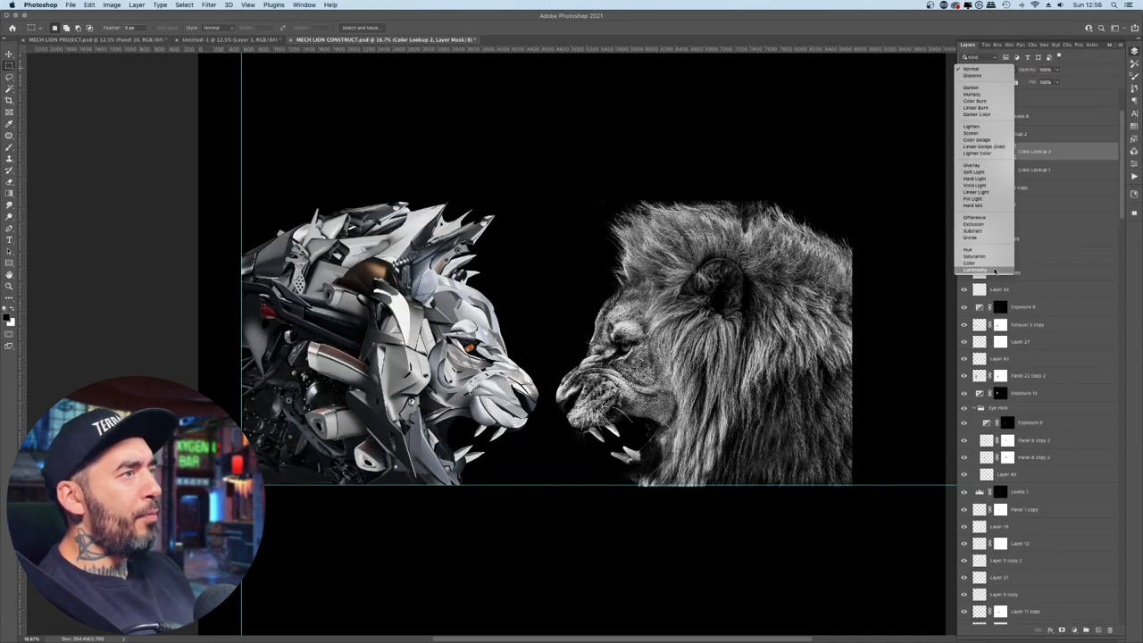
{"action": "left_click", "coordinate": [979, 270]}
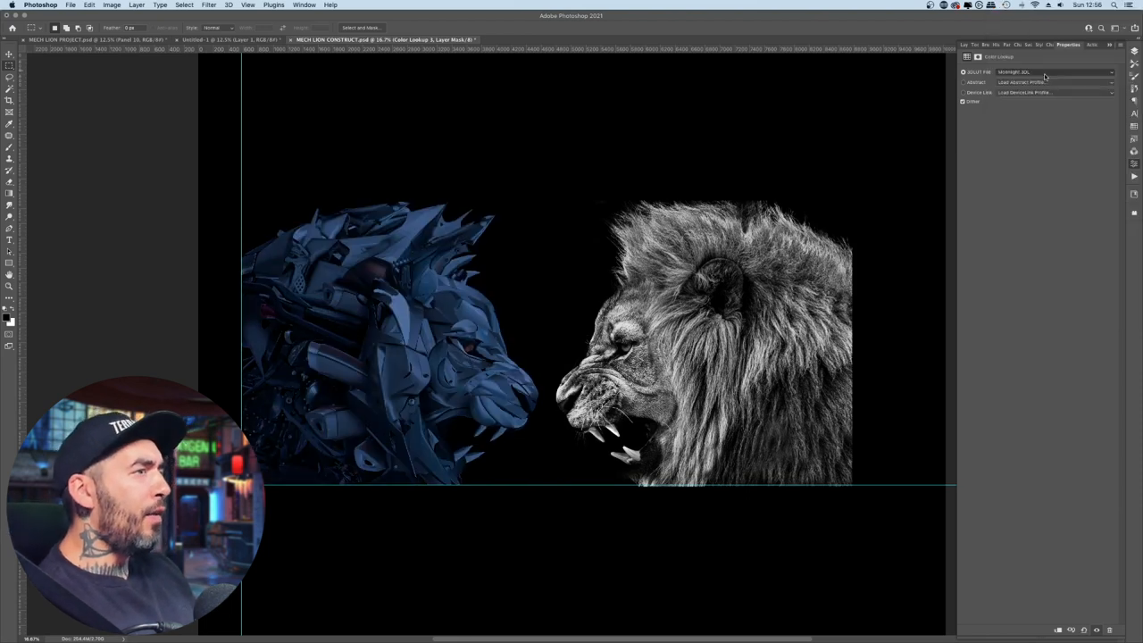
{"action": "left_click", "coordinate": [1049, 72]}
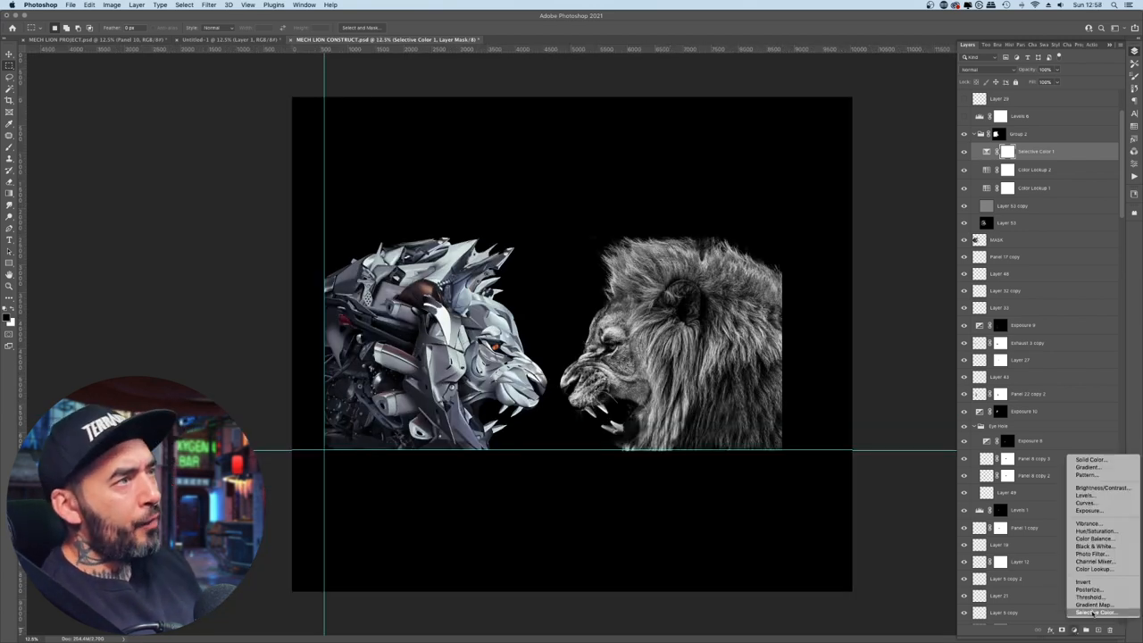
Add a Selective Color adjustment layer above the Color Lookup layers.
{"action": "left_click", "coordinate": [1084, 505]}
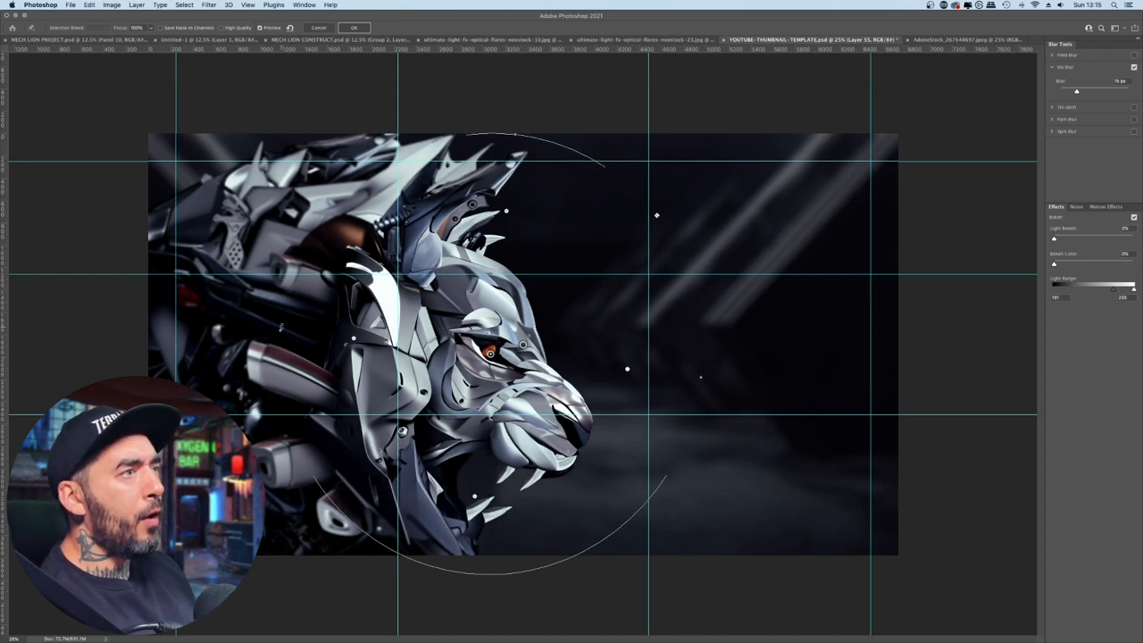
Raise the Iris Blur amount so the rear parts soften while the face stays sharp.
{"action": "left_click_drag", "start_coordinate": [1076, 89], "coordinate": [1084, 89]}
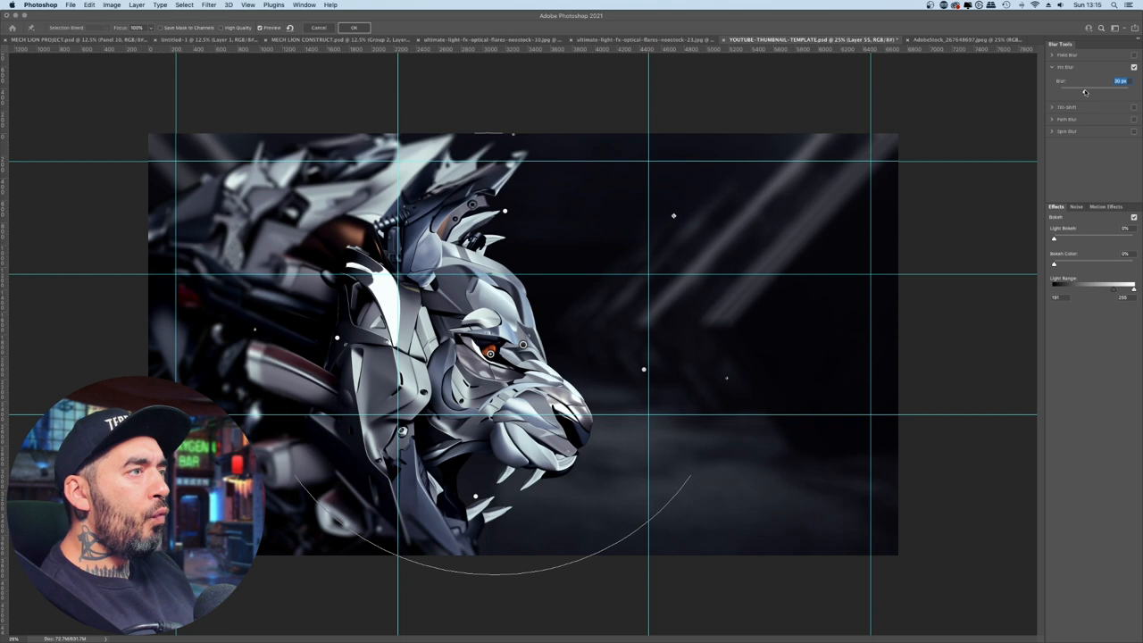